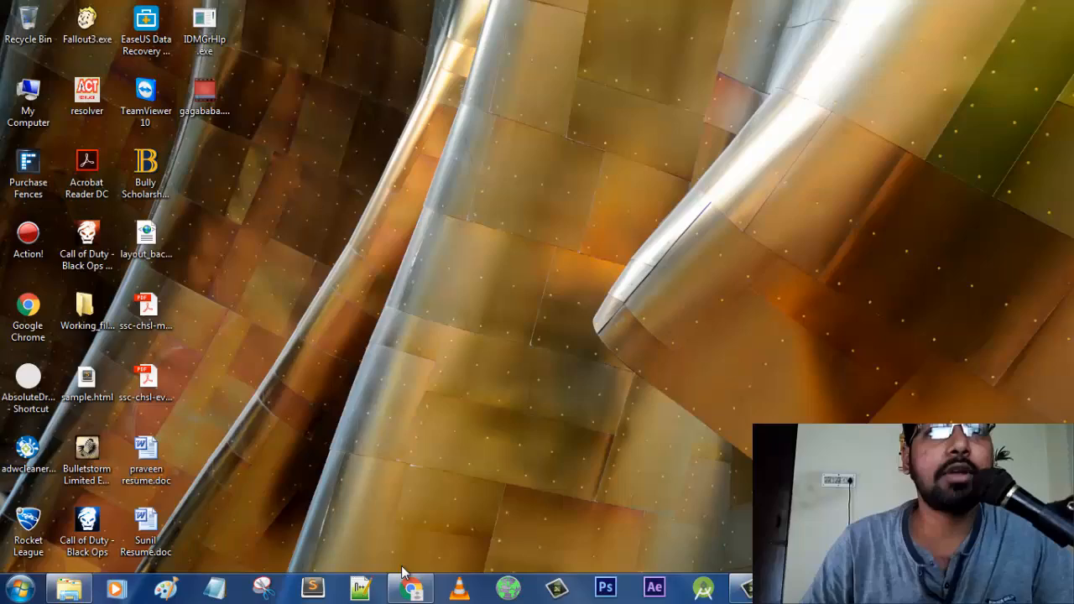
From the PhotoRec wiki, reach the TestDisk & PhotoRec 7.0 release downloads in Chrome
{"action": "left_click", "coordinate": [409, 588]}
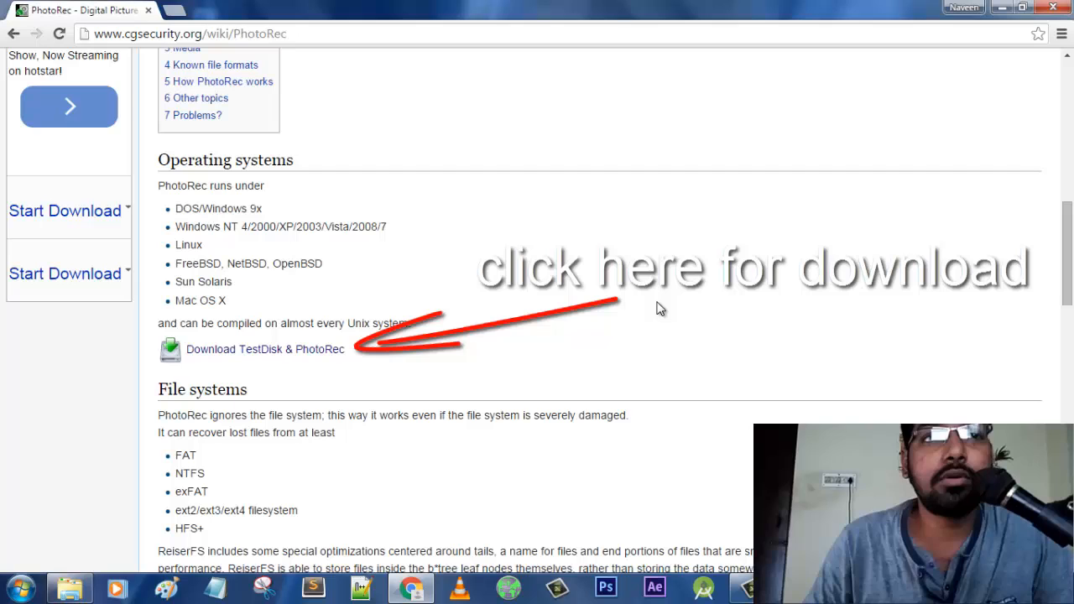
{"action": "mouse_move", "coordinate": [406, 361]}
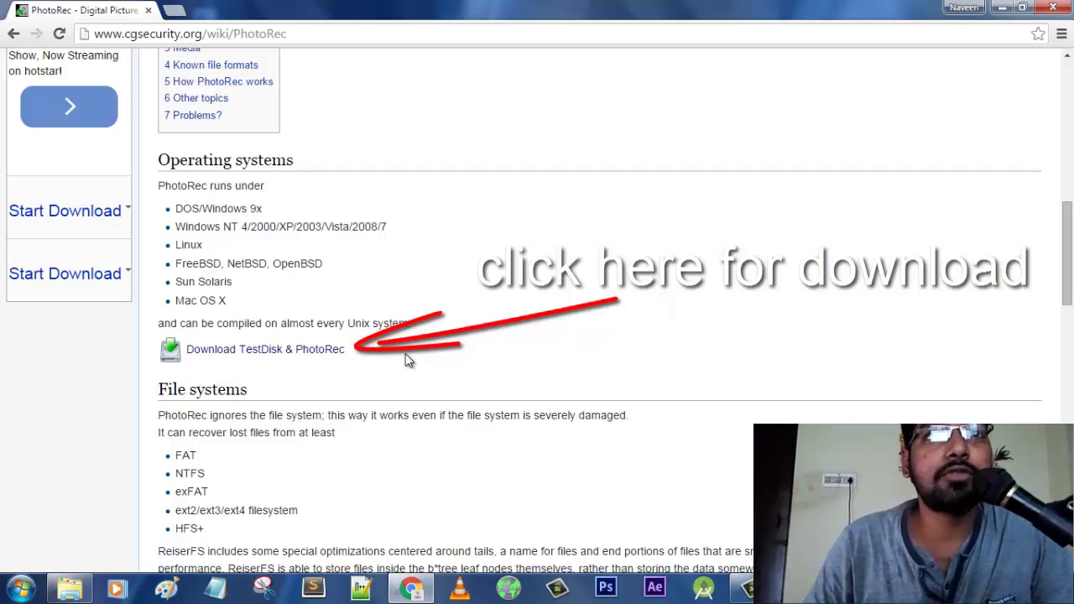
{"action": "left_click", "coordinate": [265, 349]}
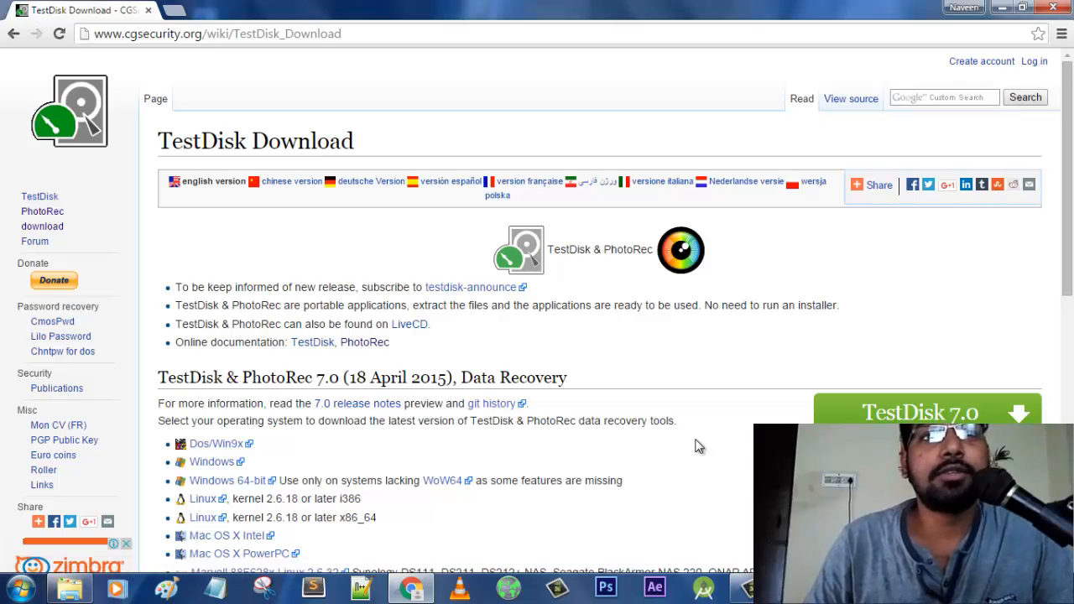
{"action": "scroll", "scroll_direction": "down", "scroll_amount": 3}
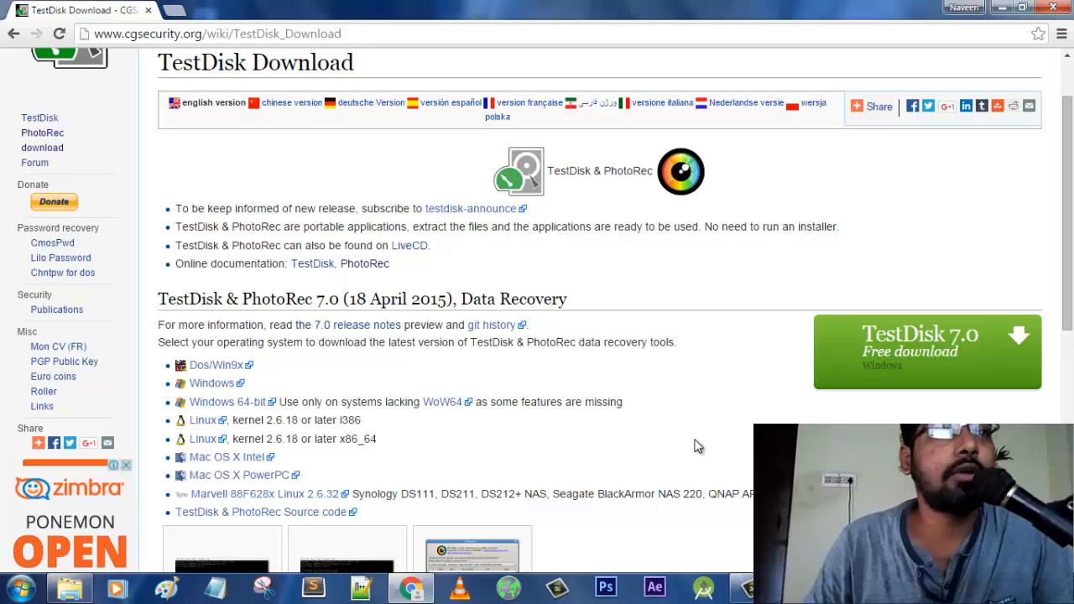
{"action": "mouse_move", "coordinate": [209, 181]}
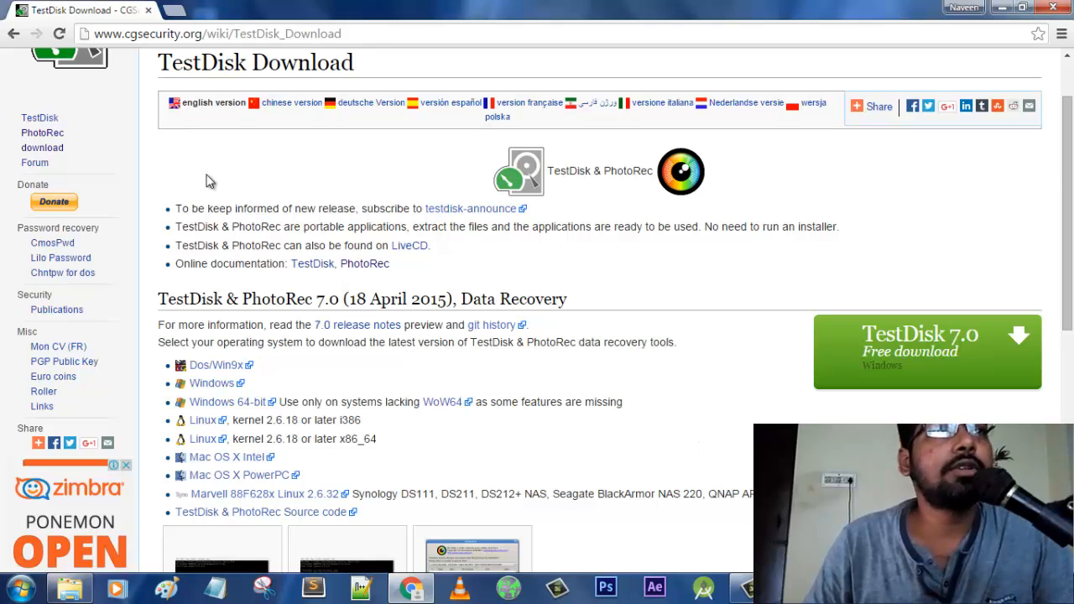
{"action": "mouse_move", "coordinate": [720, 390]}
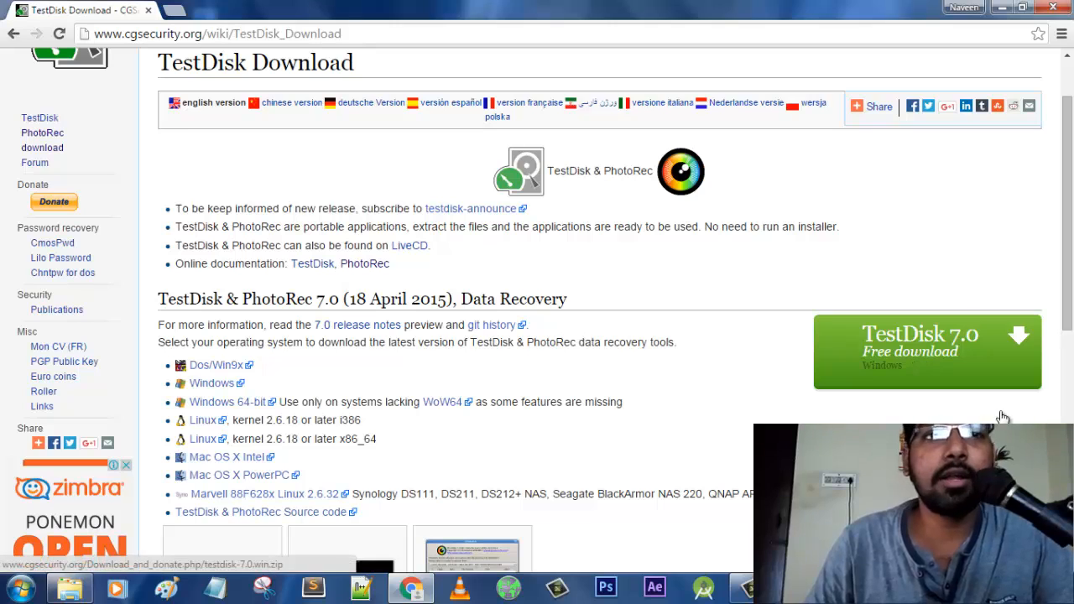
{"action": "mouse_move", "coordinate": [638, 420]}
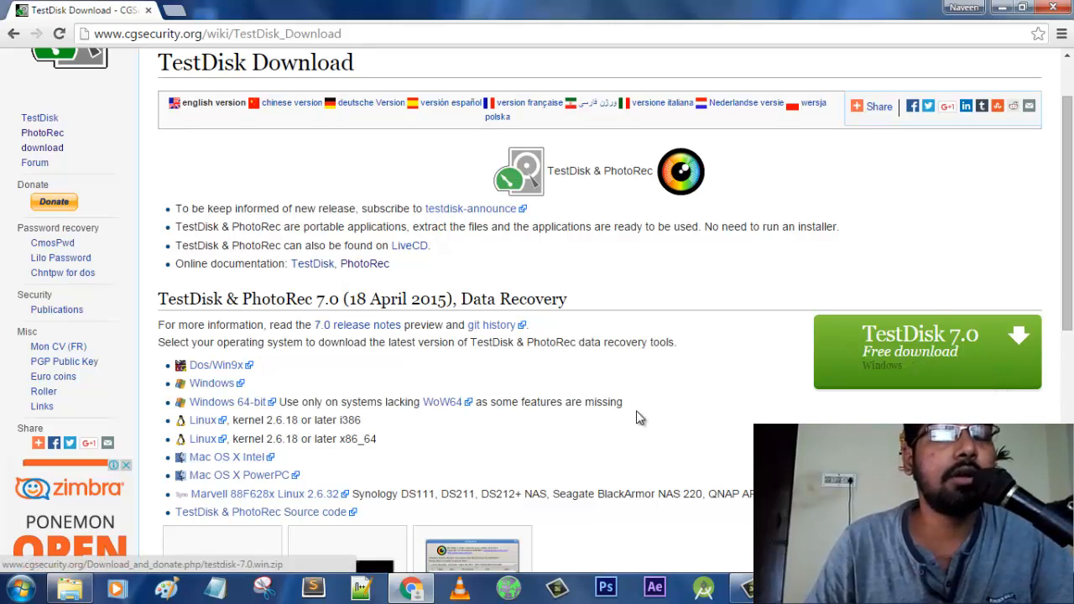
{"action": "mouse_move", "coordinate": [735, 413]}
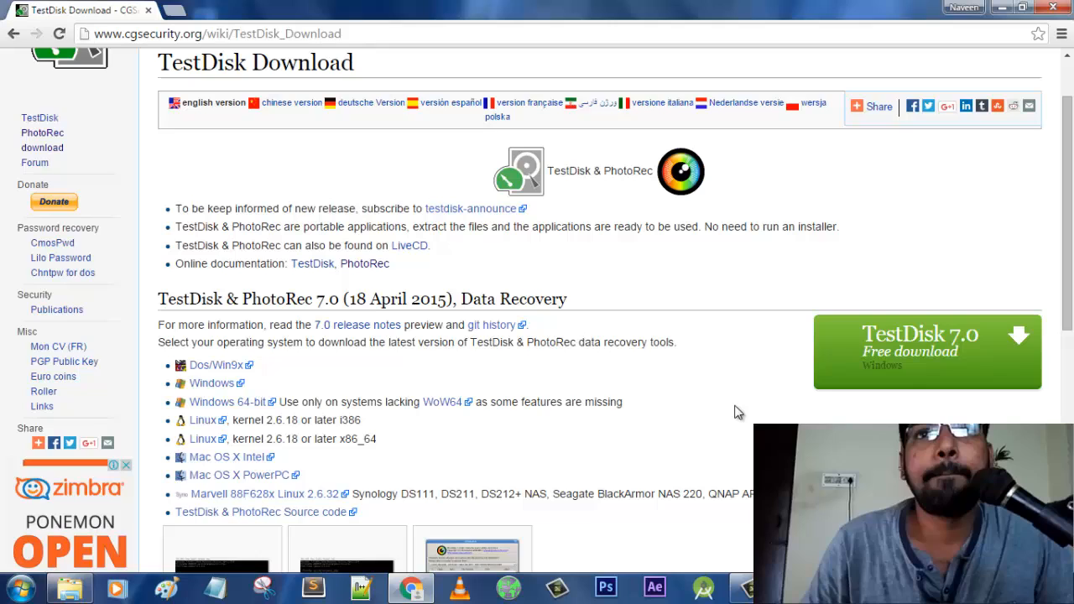
{"action": "scroll", "scroll_direction": "down", "scroll_amount": 3}
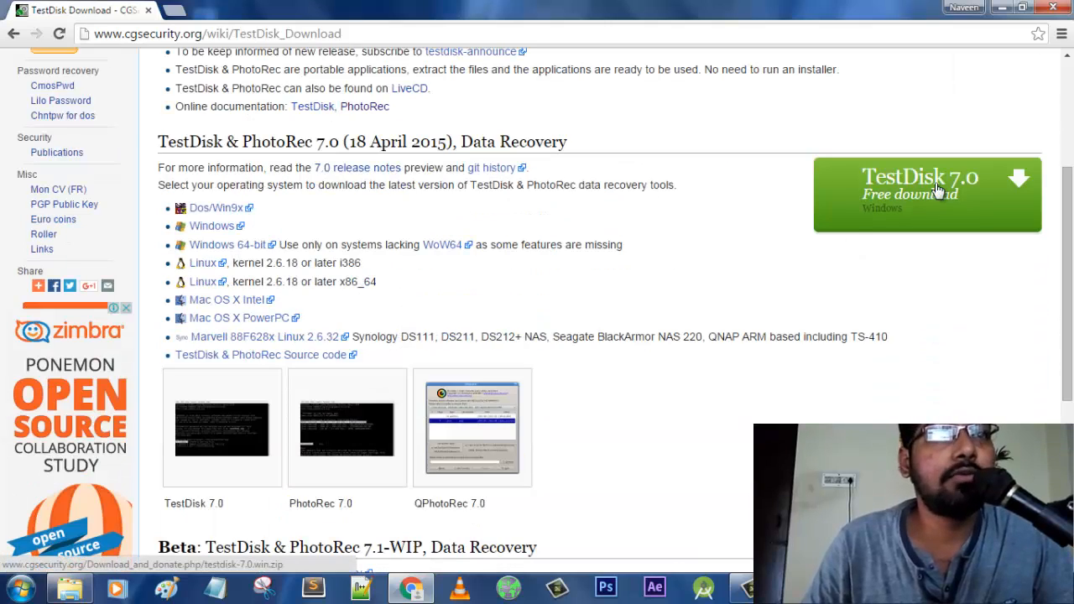
{"action": "mouse_move", "coordinate": [201, 262]}
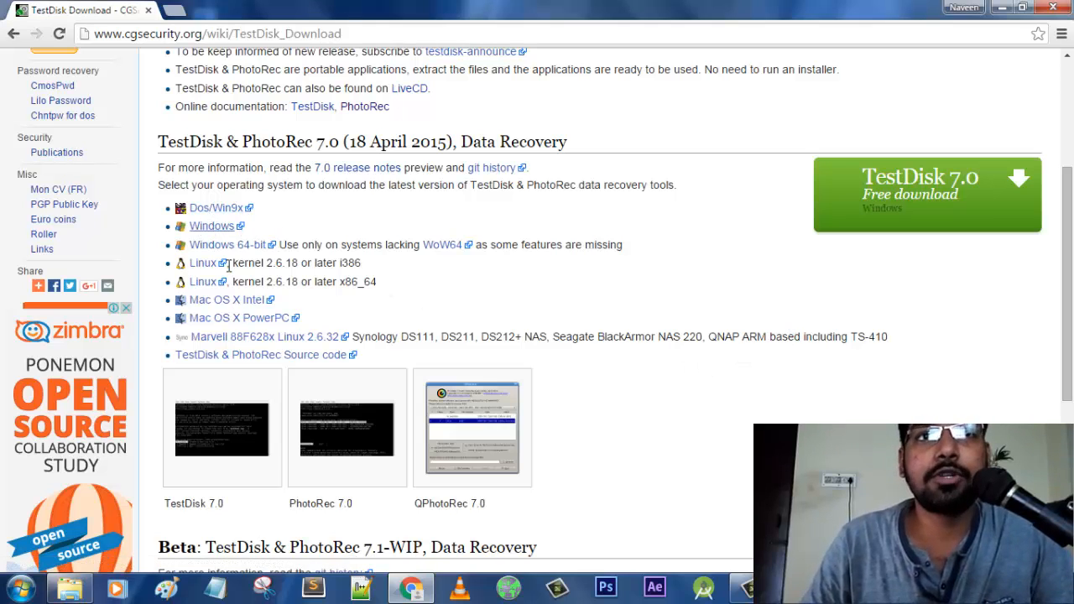
{"action": "mouse_move", "coordinate": [745, 300]}
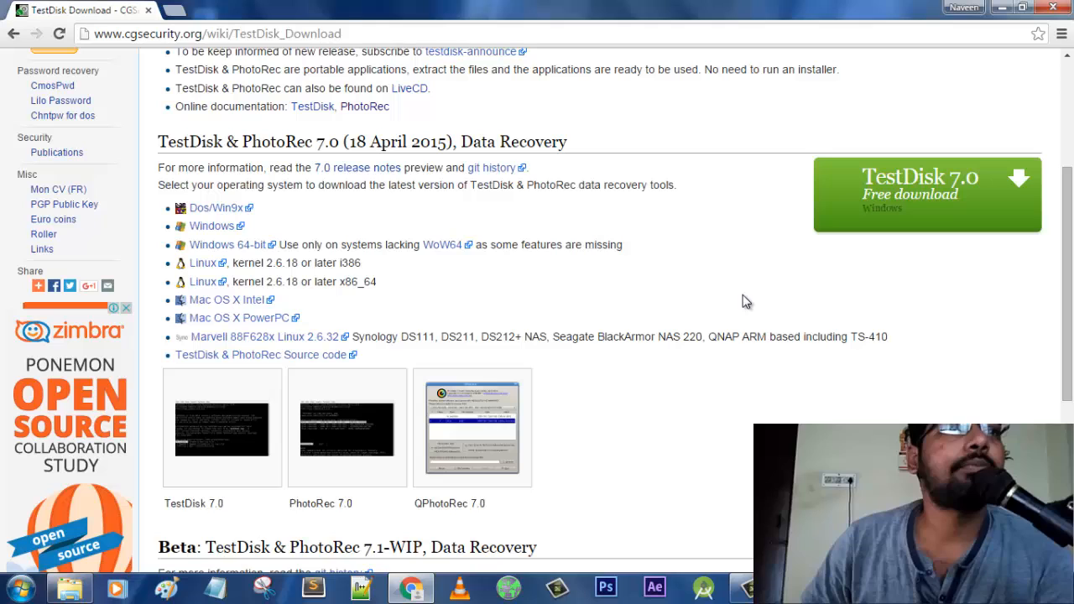
{"action": "mouse_move", "coordinate": [799, 305]}
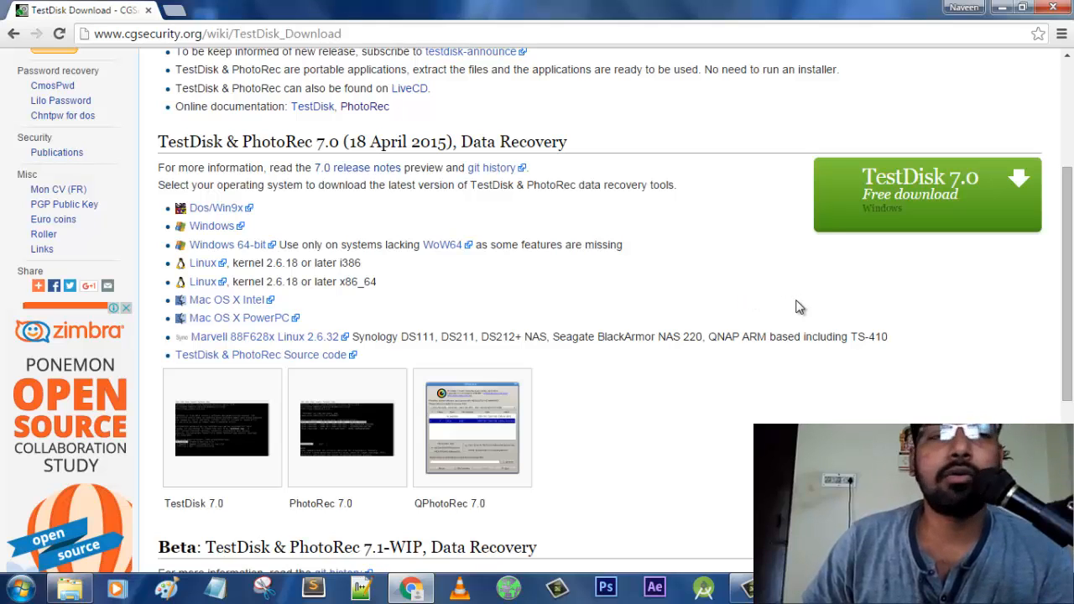
{"action": "mouse_move", "coordinate": [544, 335]}
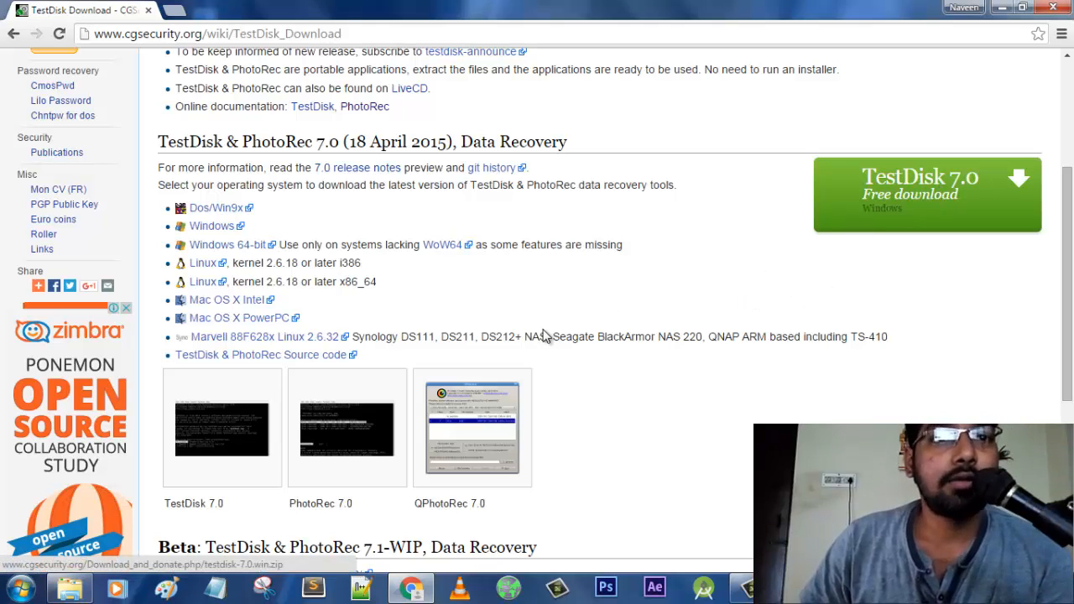
{"action": "scroll", "scroll_direction": "down", "scroll_amount": 3}
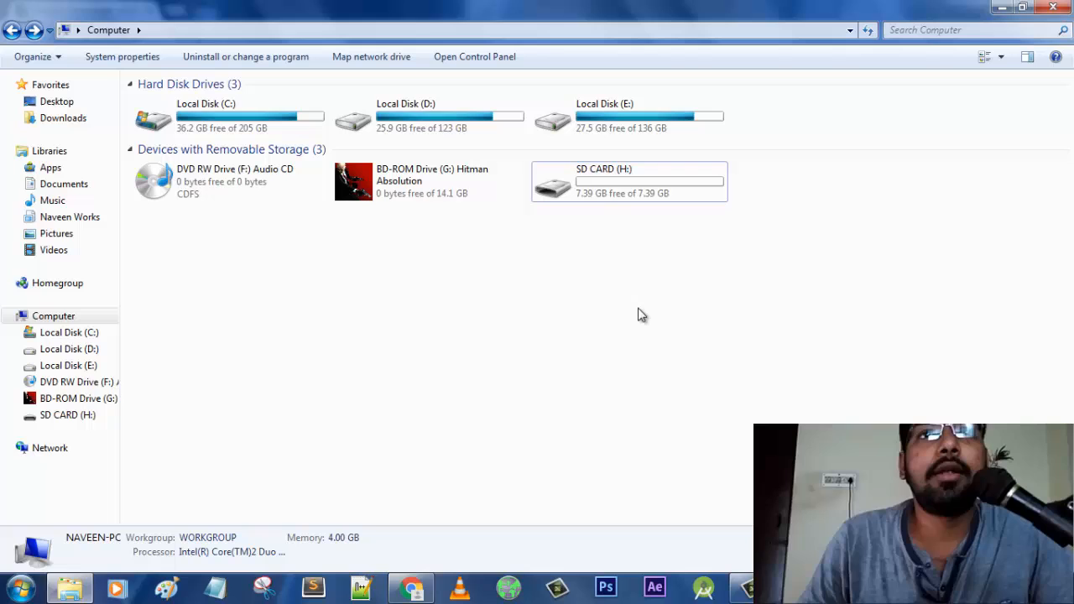
{"action": "double_click", "coordinate": [627, 181]}
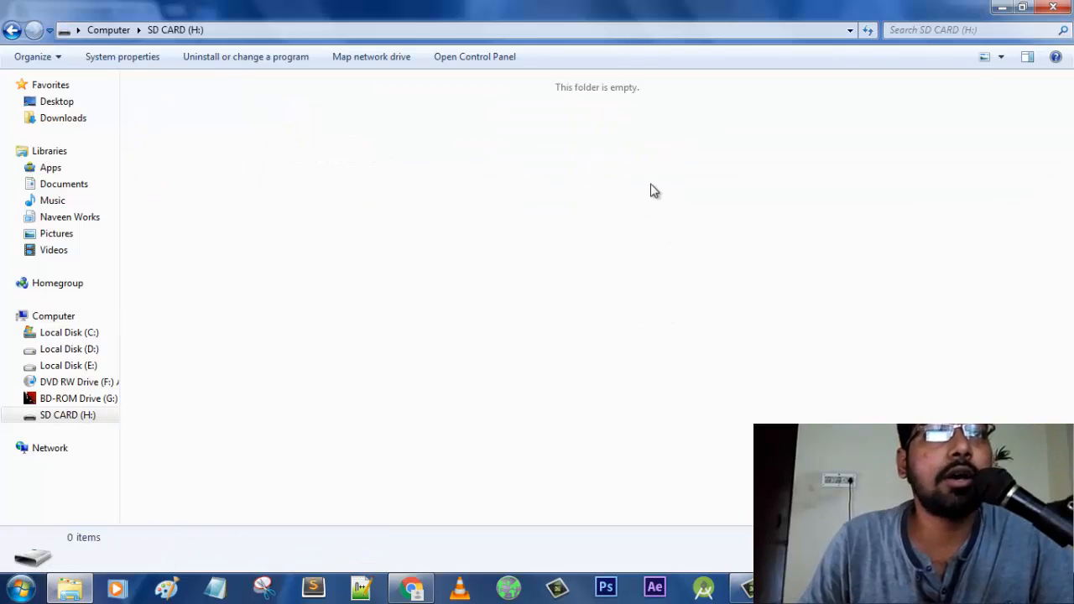
{"action": "left_click", "coordinate": [14, 30]}
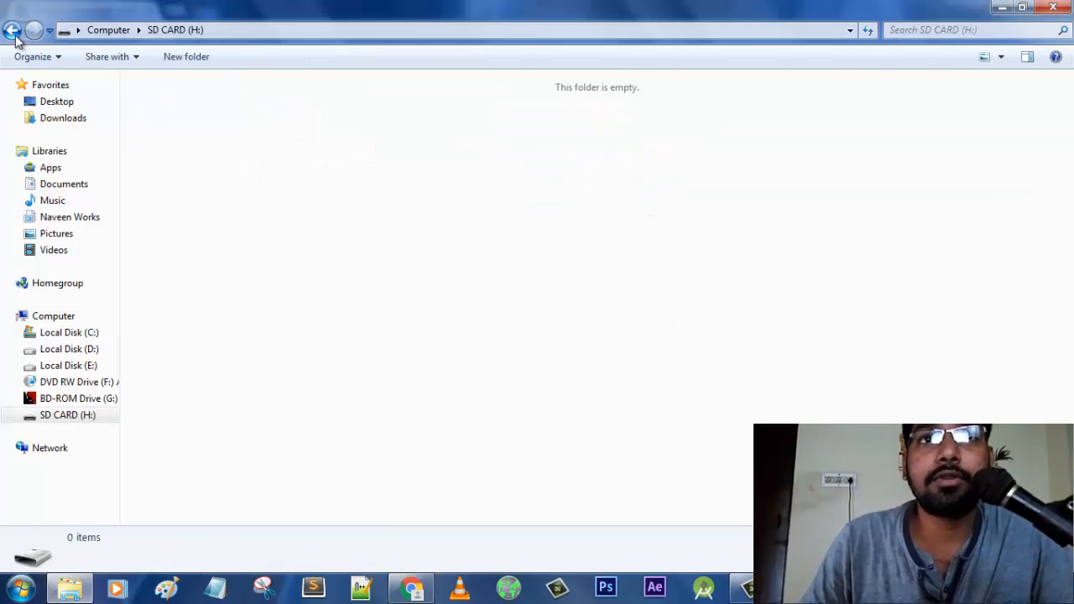
{"action": "left_click", "coordinate": [13, 30]}
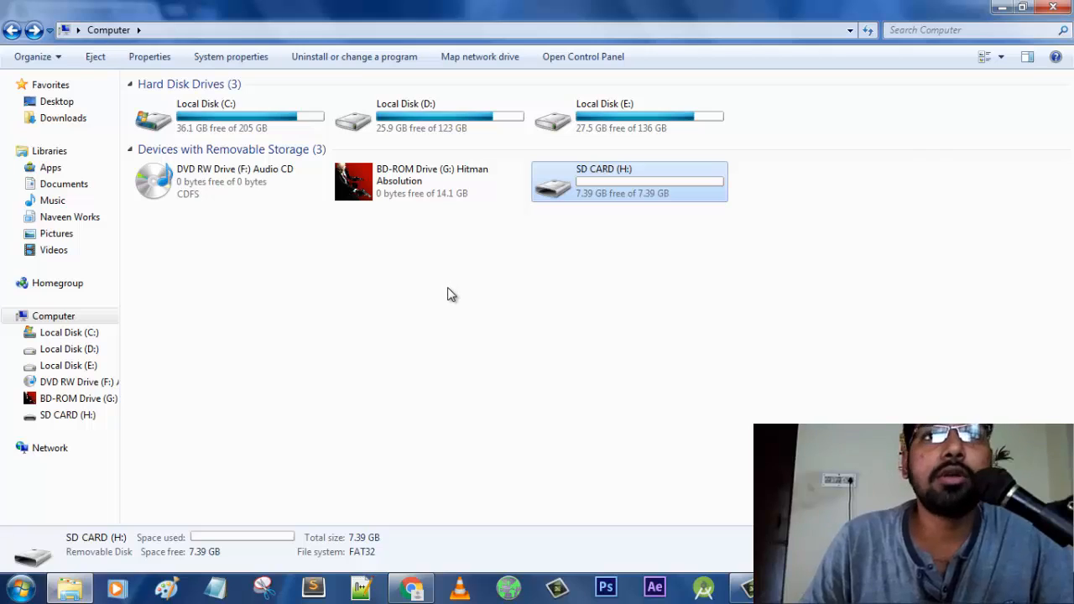
{"action": "mouse_move", "coordinate": [453, 282]}
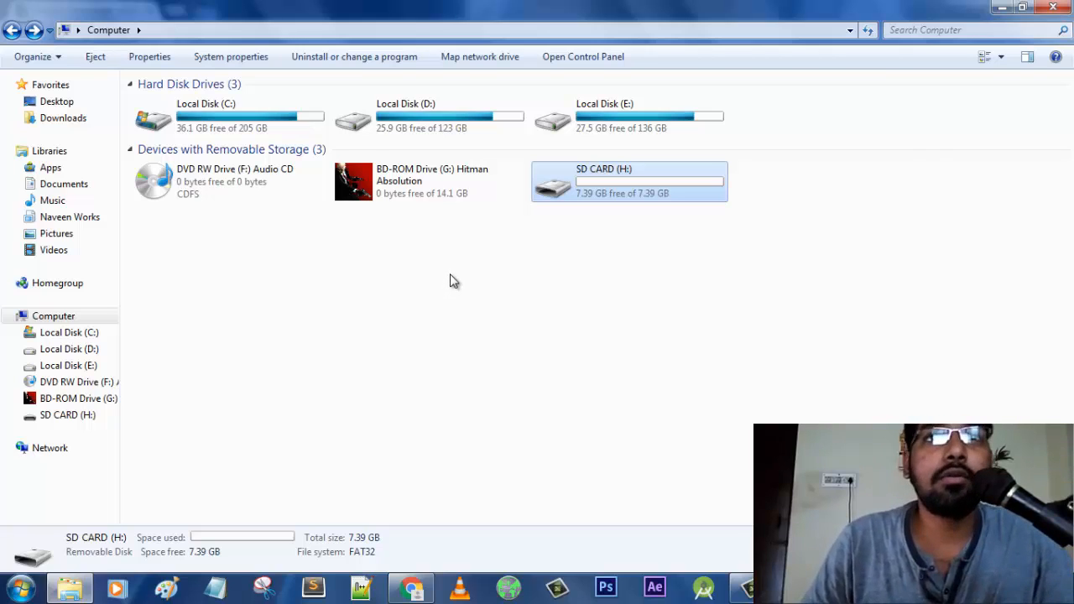
{"action": "mouse_move", "coordinate": [551, 272]}
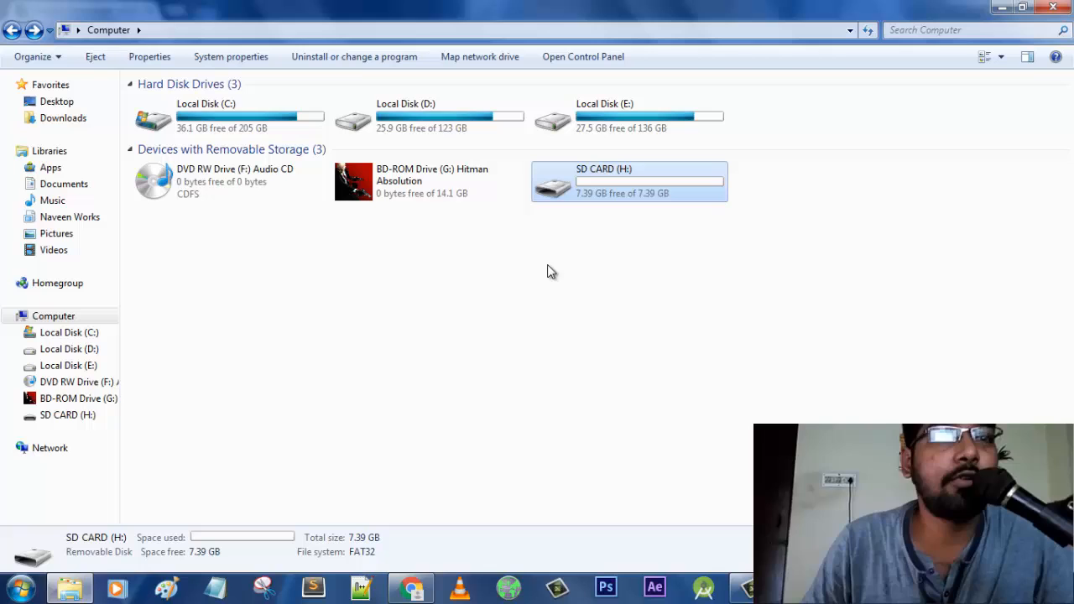
{"action": "mouse_move", "coordinate": [567, 270]}
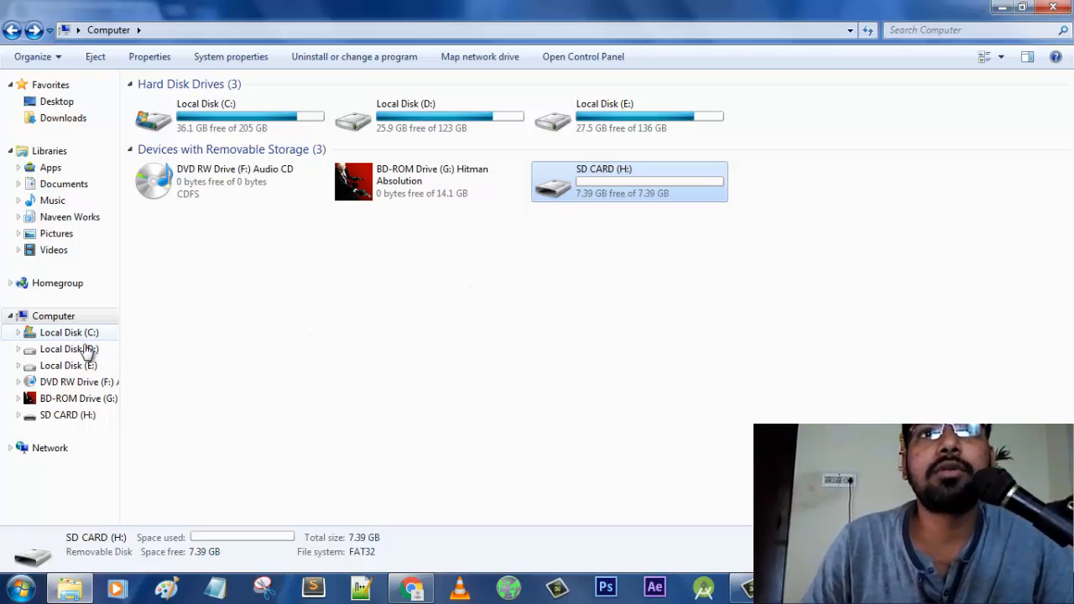
Browse into D:\Softwares\testdisk-7.0 in Windows Explorer
{"action": "double_click", "coordinate": [69, 349]}
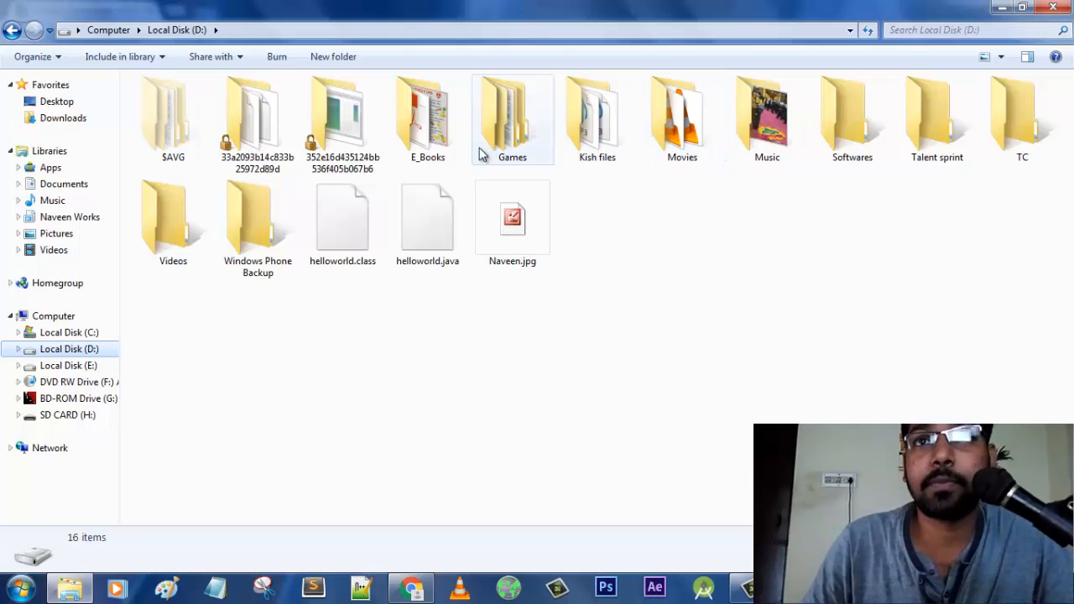
{"action": "double_click", "coordinate": [853, 118]}
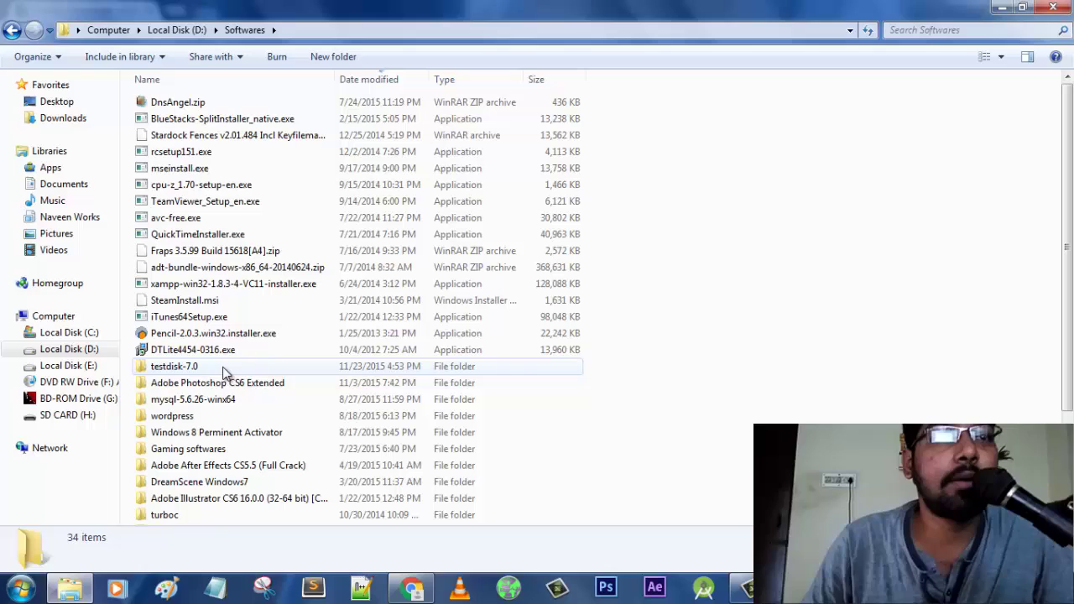
{"action": "mouse_move", "coordinate": [181, 168]}
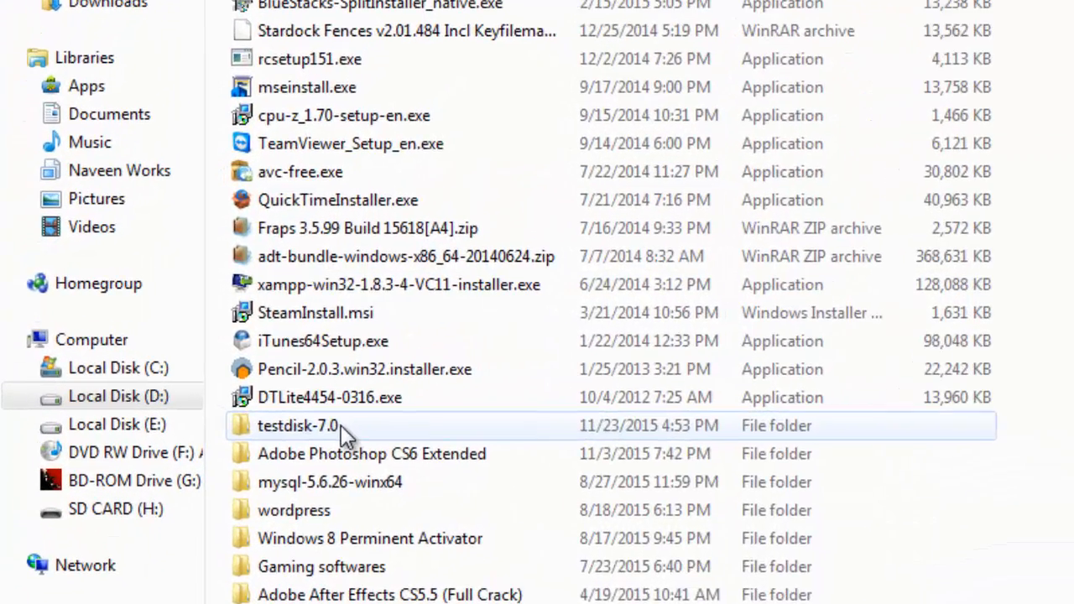
{"action": "double_click", "coordinate": [299, 427]}
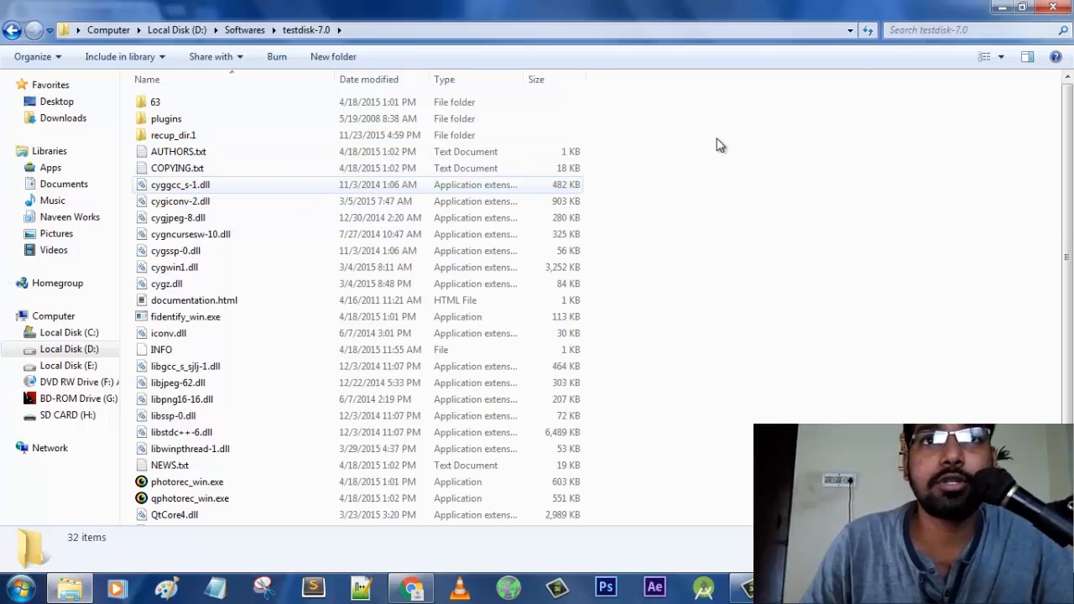
{"action": "left_click", "coordinate": [409, 588]}
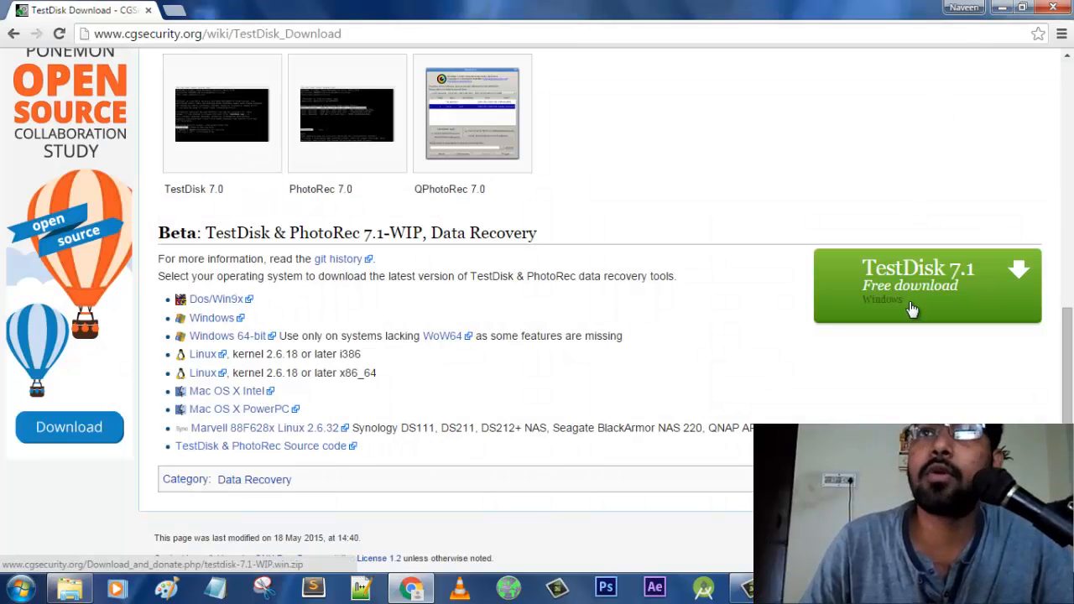
{"action": "mouse_move", "coordinate": [453, 588]}
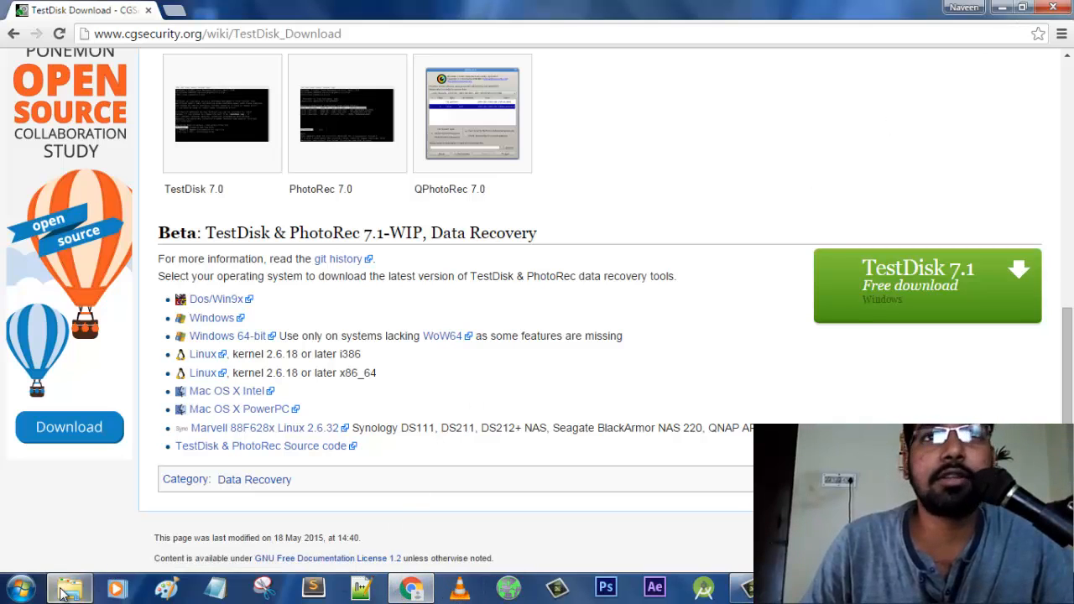
Launch photorec_win.exe from the testdisk-7.0 folder
{"action": "left_click", "coordinate": [70, 587]}
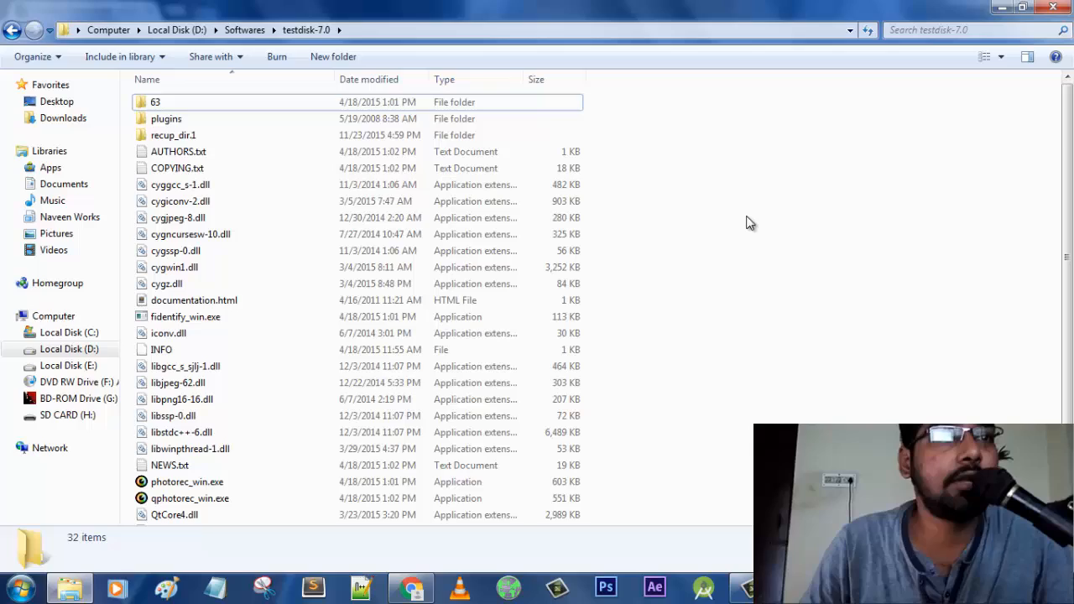
{"action": "scroll", "scroll_direction": "down", "scroll_amount": 3}
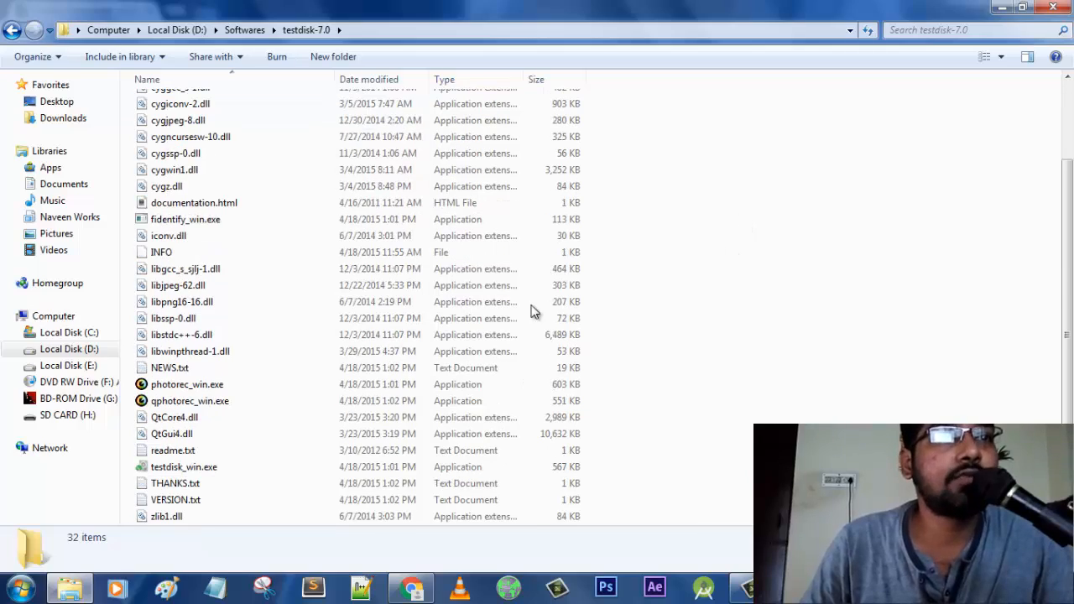
{"action": "left_click", "coordinate": [195, 400]}
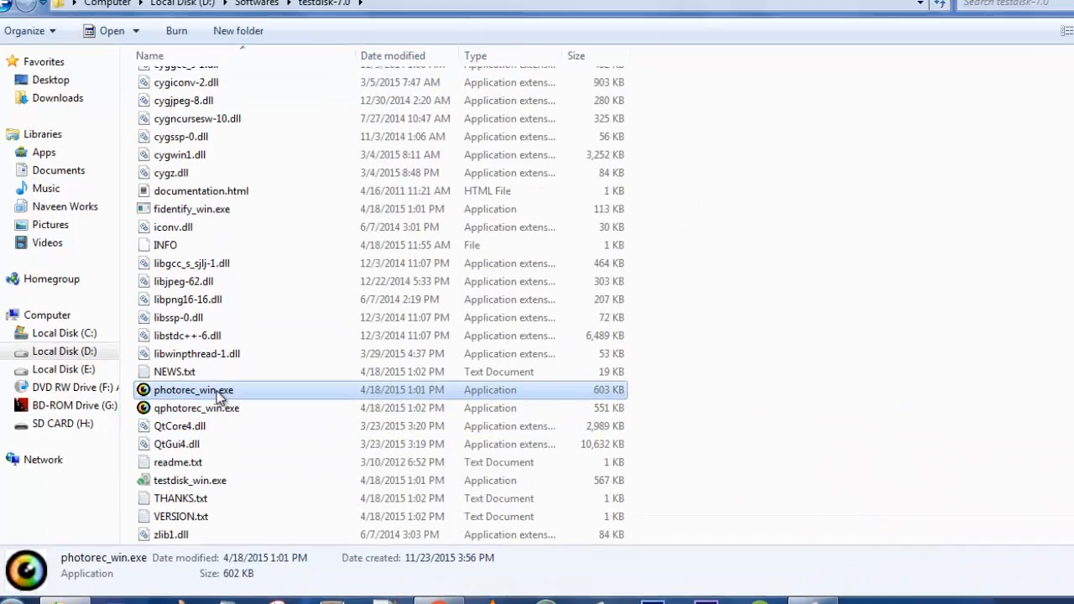
{"action": "double_click", "coordinate": [195, 390]}
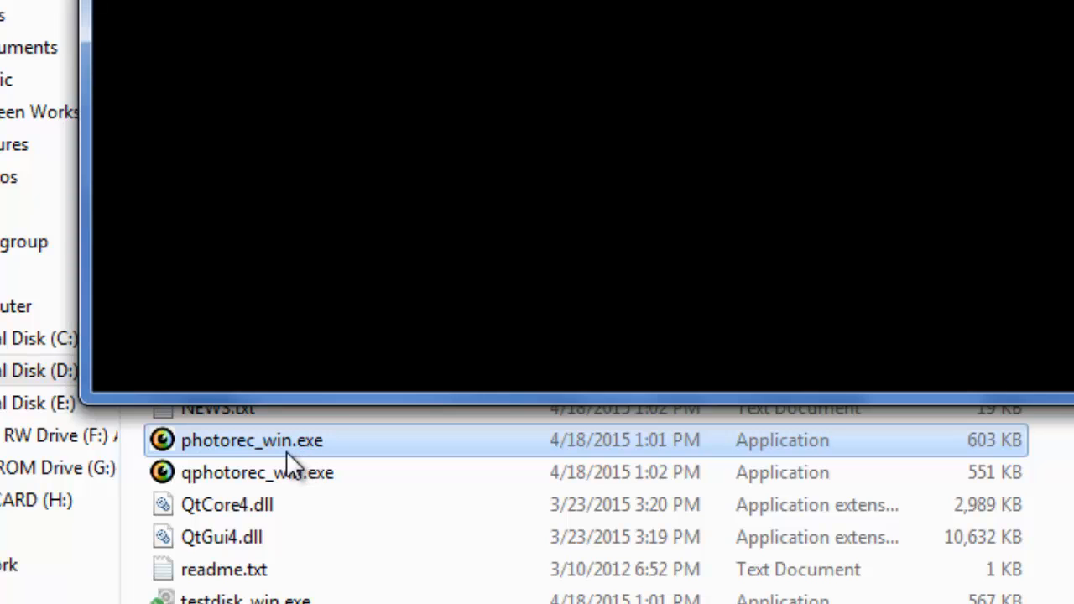
Select the 7944 MB SD card (Drive H) as the media and its FAT32 partition
{"action": "double_click", "coordinate": [252, 440]}
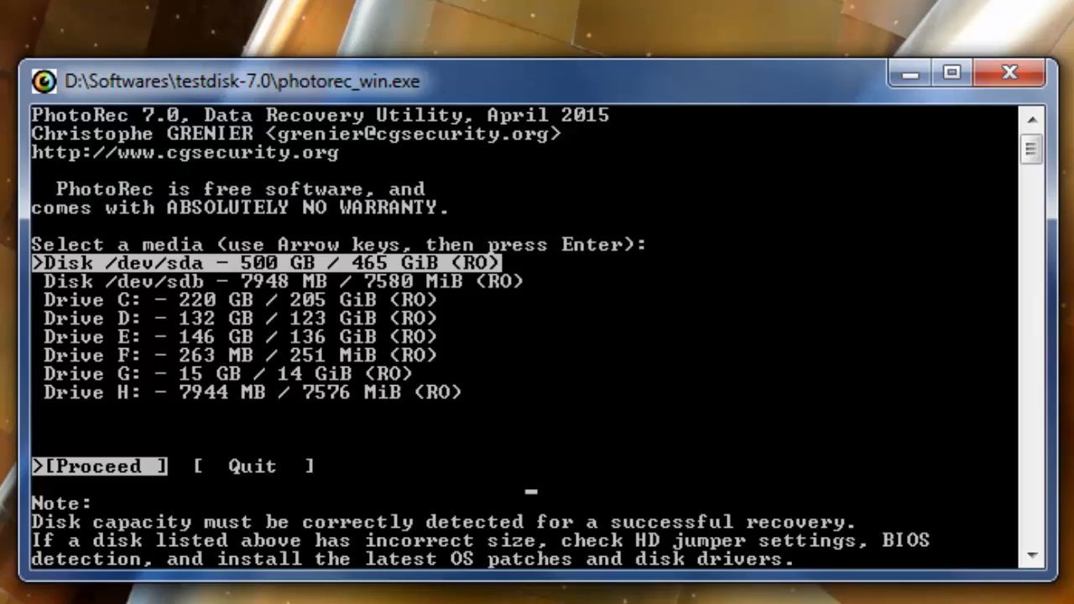
{"action": "key", "text": "Down"}
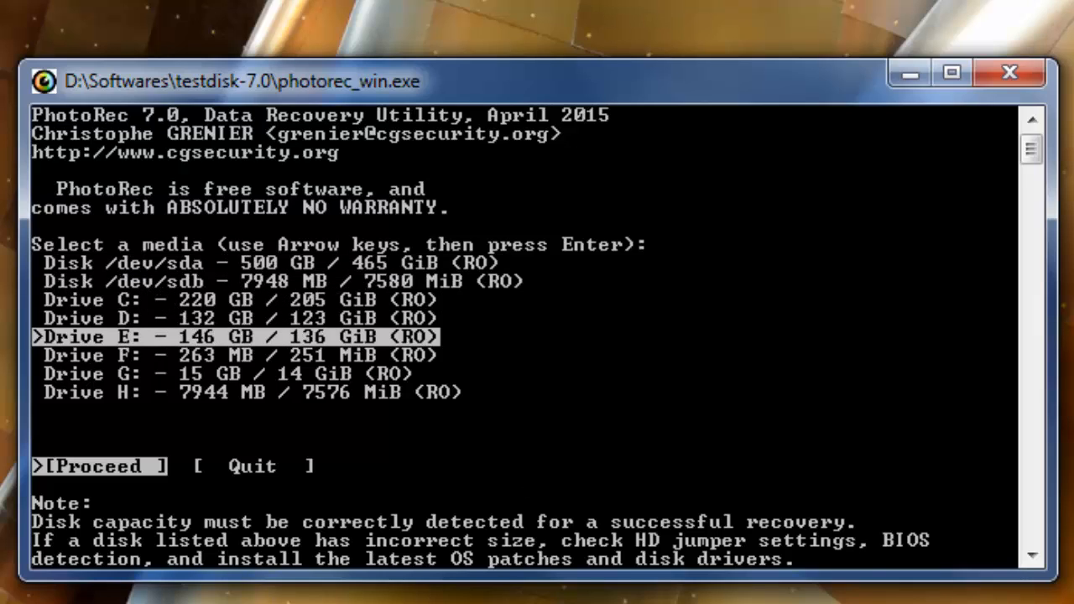
{"action": "key", "text": "down"}
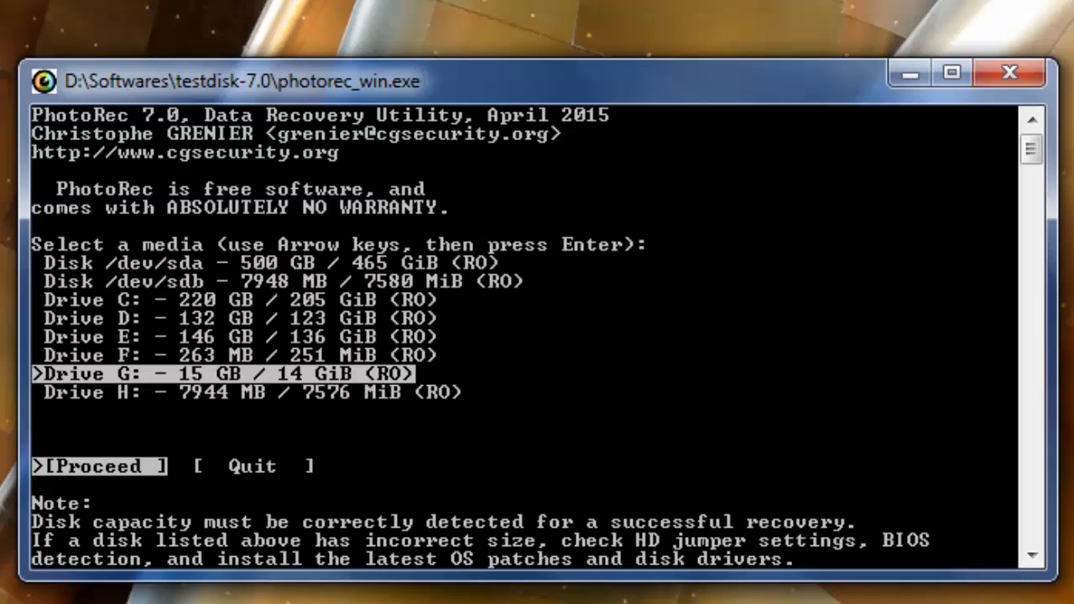
{"action": "key", "text": "Down"}
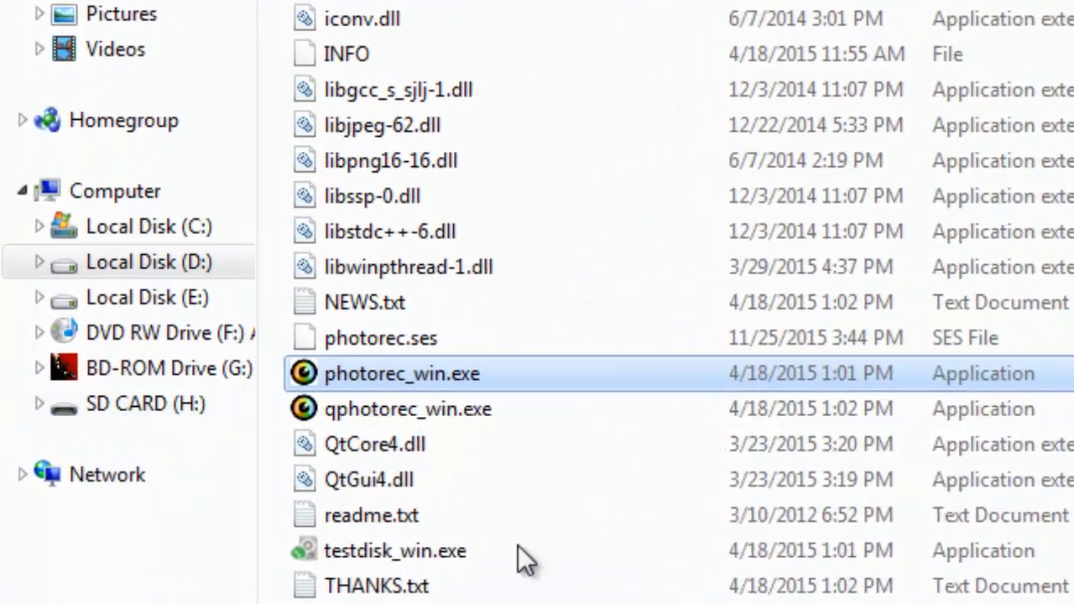
{"action": "double_click", "coordinate": [401, 373]}
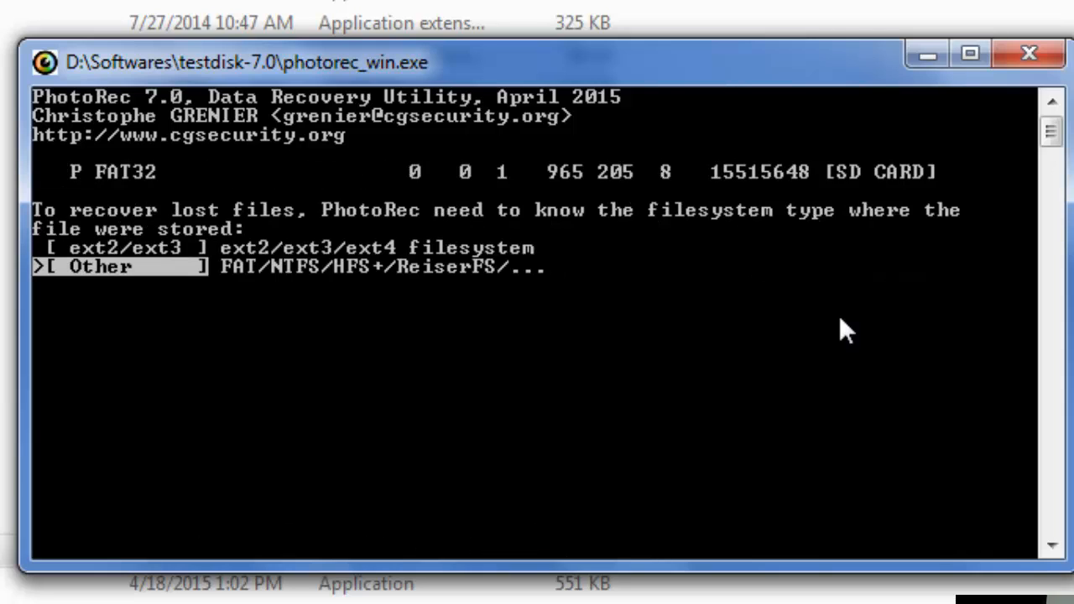
Choose the [Other] FAT/NTFS filesystem family and scan only the [Free] unallocated space
{"action": "key", "text": "up"}
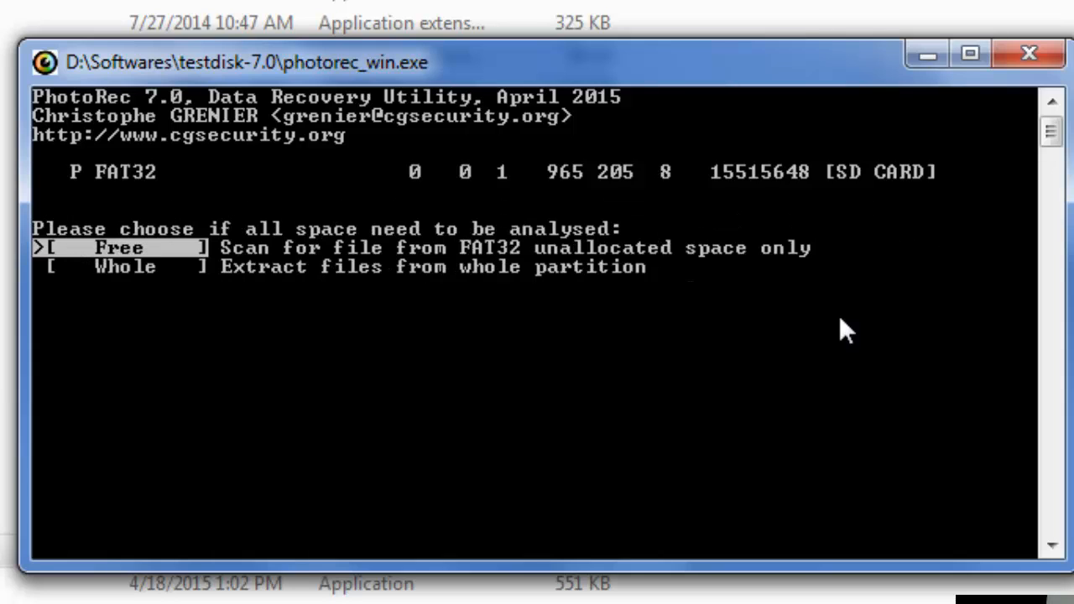
{"action": "key", "text": "Down"}
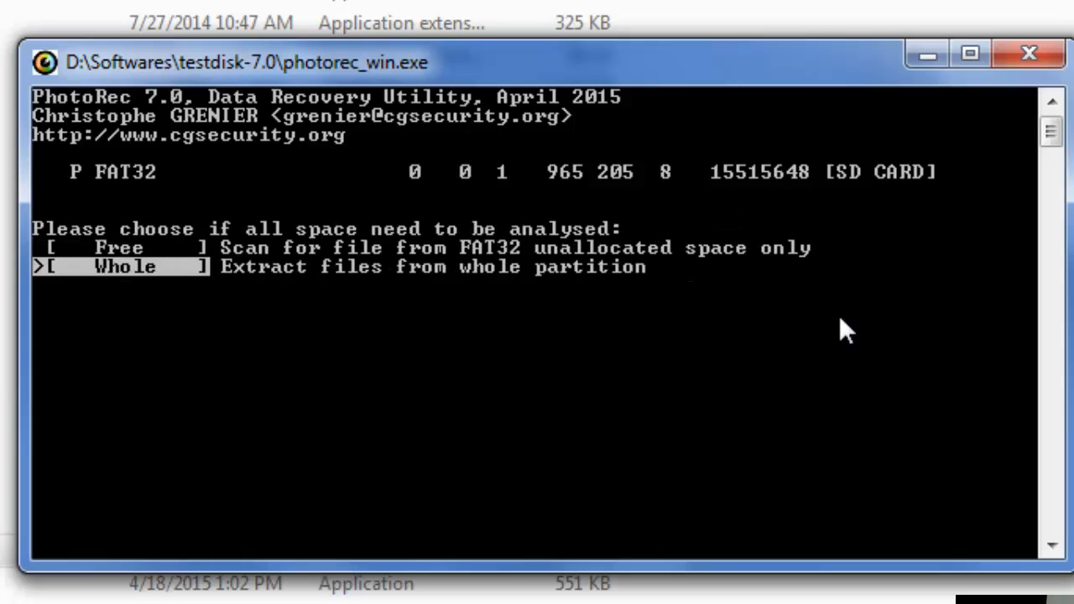
{"action": "key", "text": "up"}
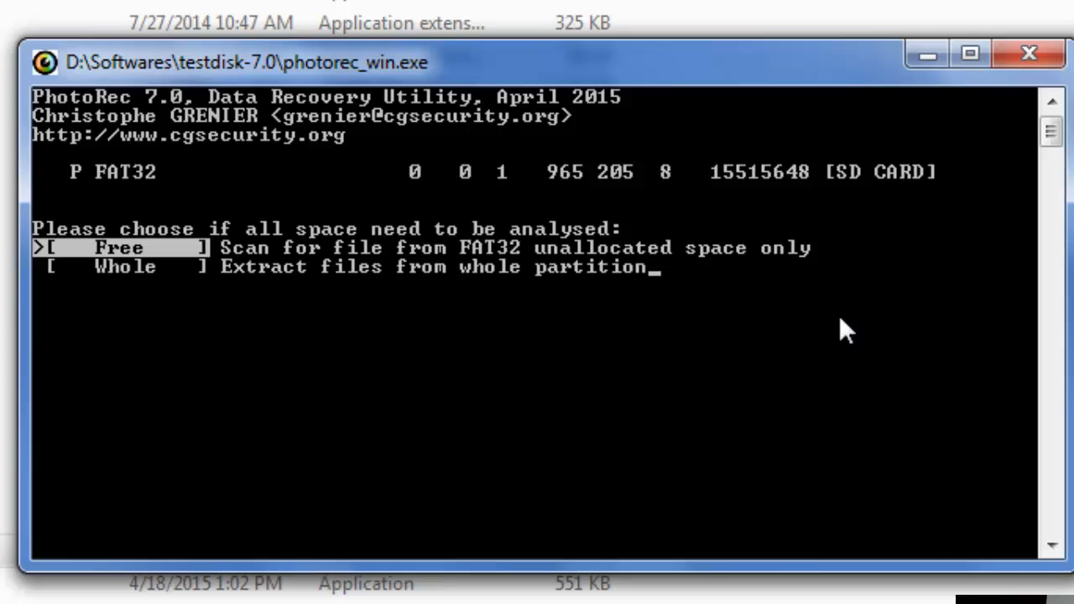
{"action": "key", "text": "Down"}
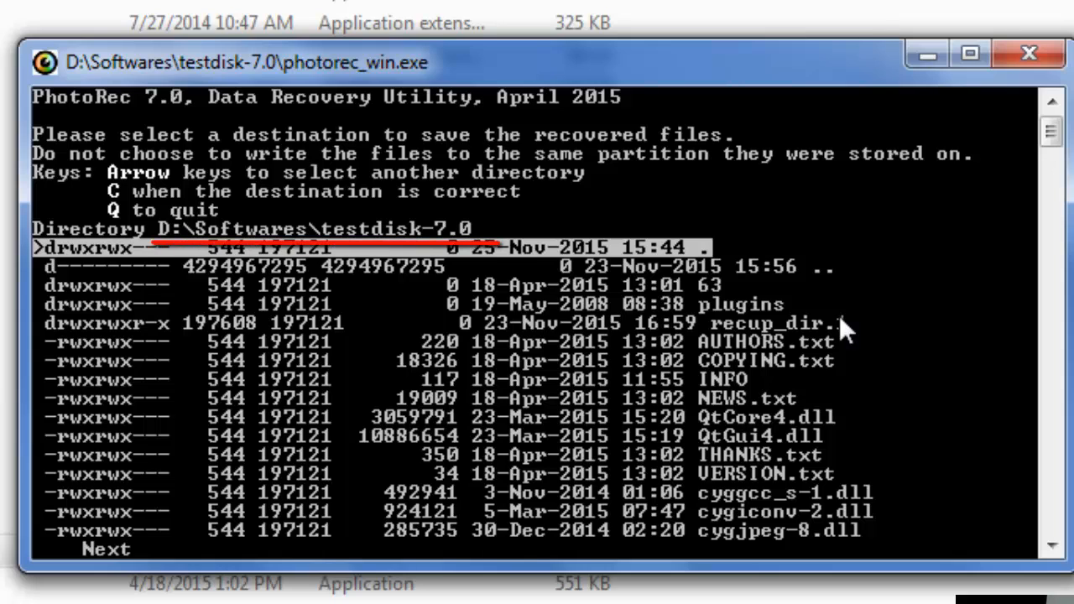
Accept D:\Softwares\testdisk-7.0 as the destination so recovery runs into recup_dir
{"action": "key", "text": "Down"}
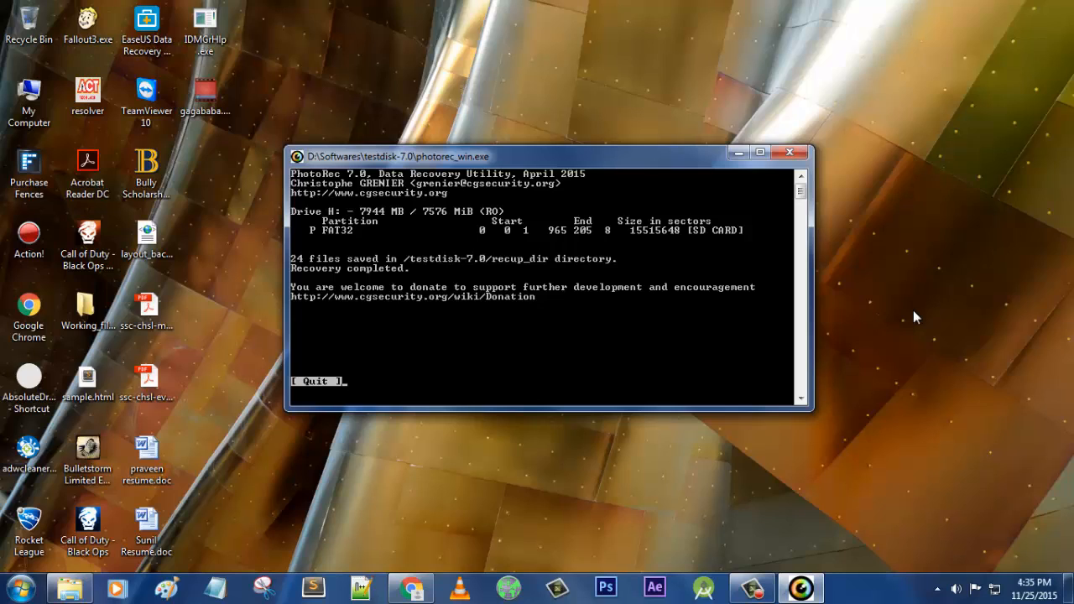
{"action": "mouse_move", "coordinate": [142, 567]}
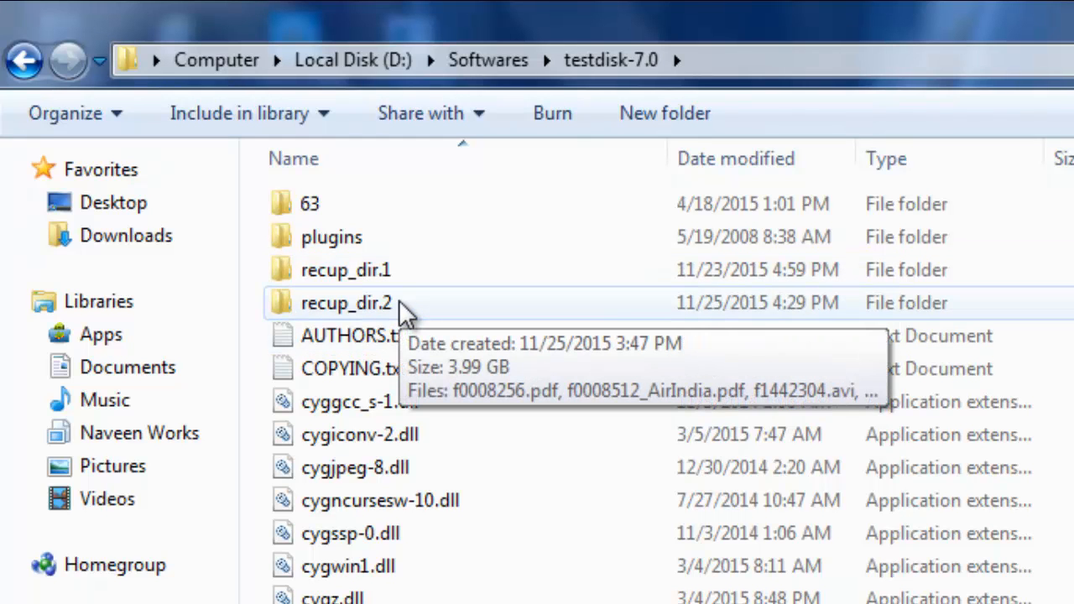
View the 25 recovered PDFs, AVI videos and JPG photos in recup_dir.2, then close Explorer
{"action": "double_click", "coordinate": [346, 303]}
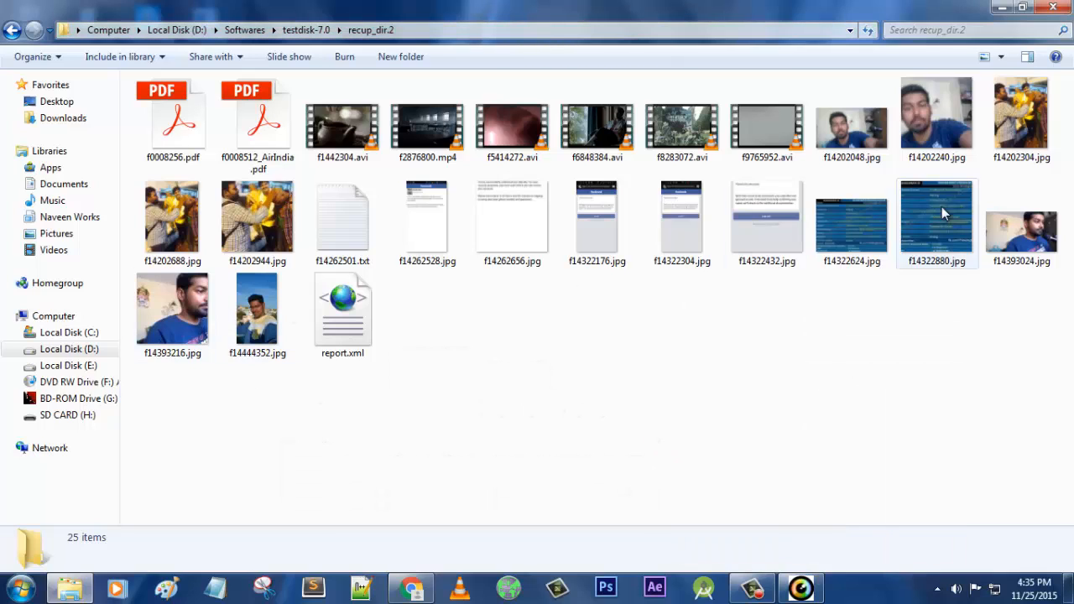
{"action": "left_click", "coordinate": [343, 121]}
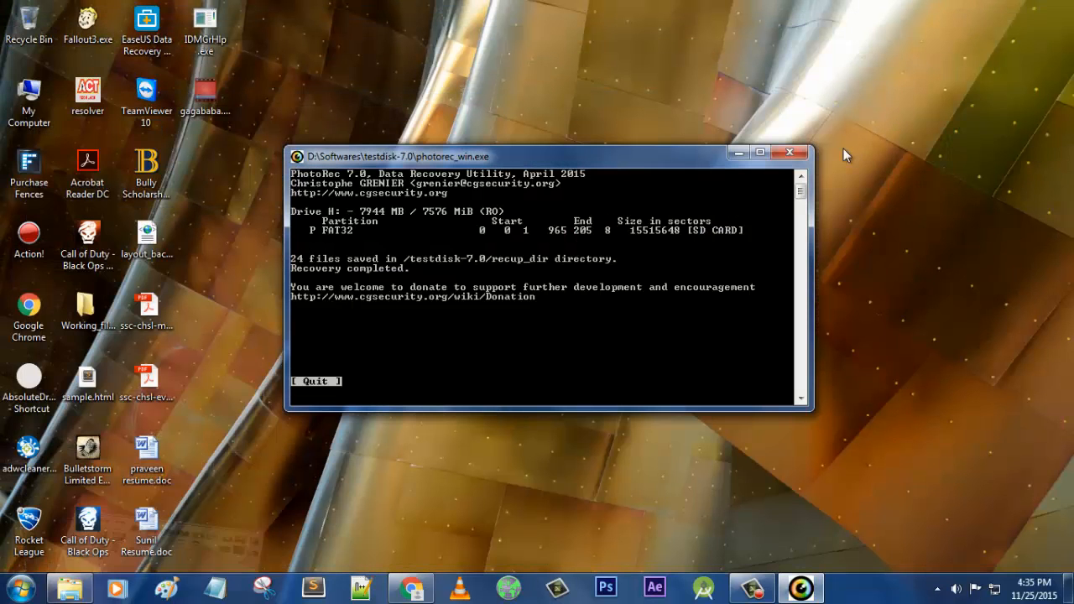
{"action": "mouse_move", "coordinate": [695, 162]}
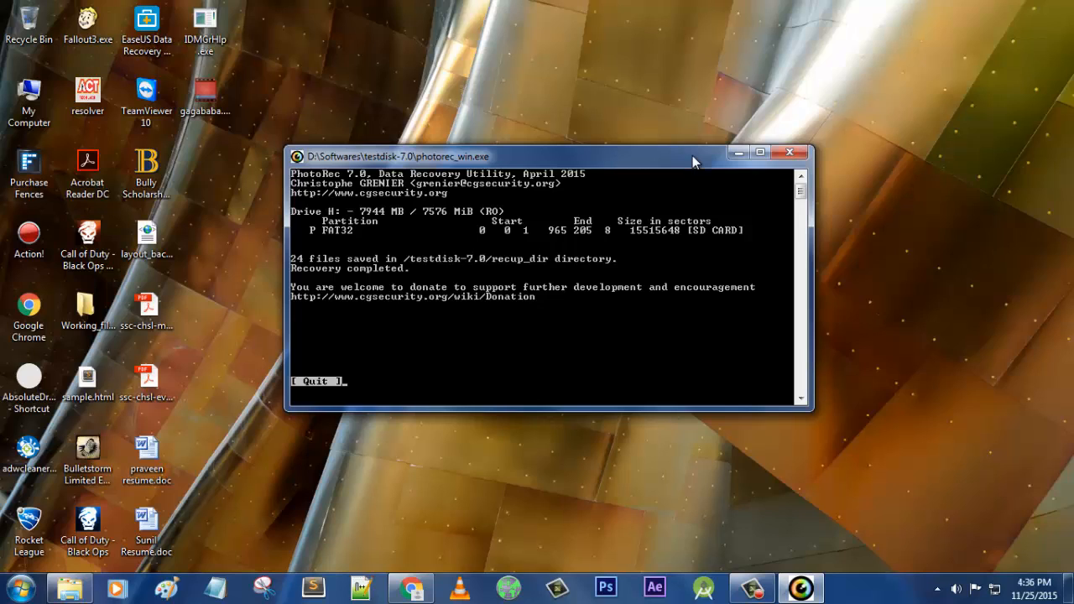
{"action": "mouse_move", "coordinate": [615, 292]}
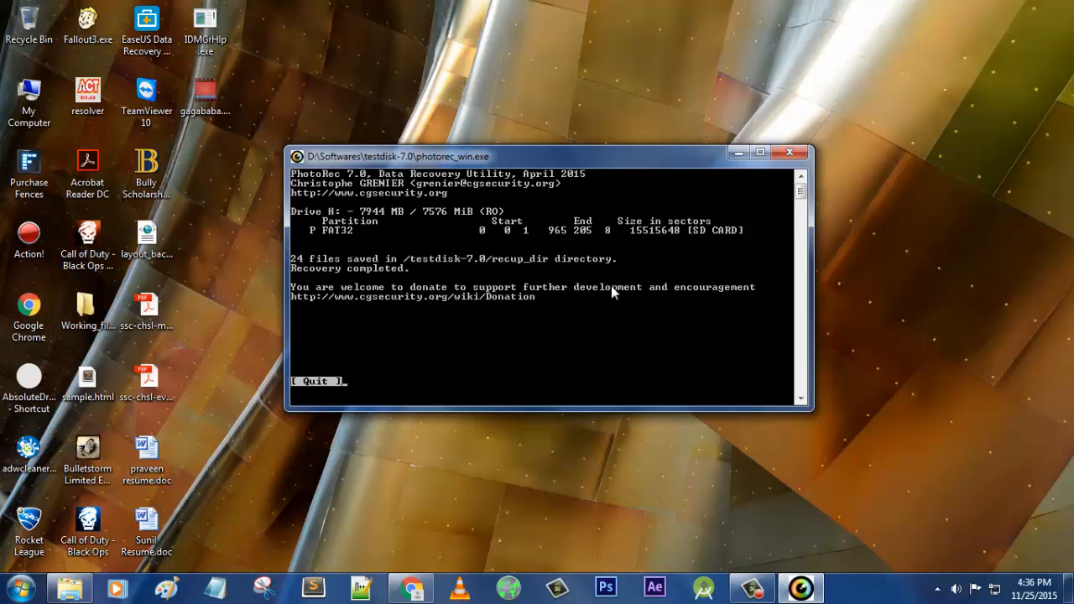
{"action": "mouse_move", "coordinate": [507, 316]}
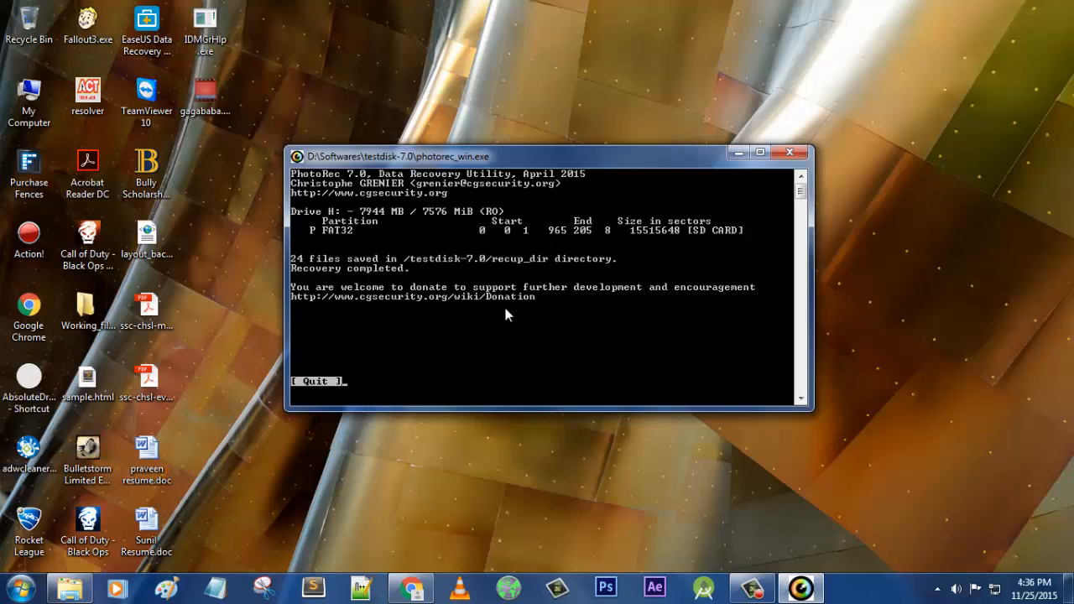